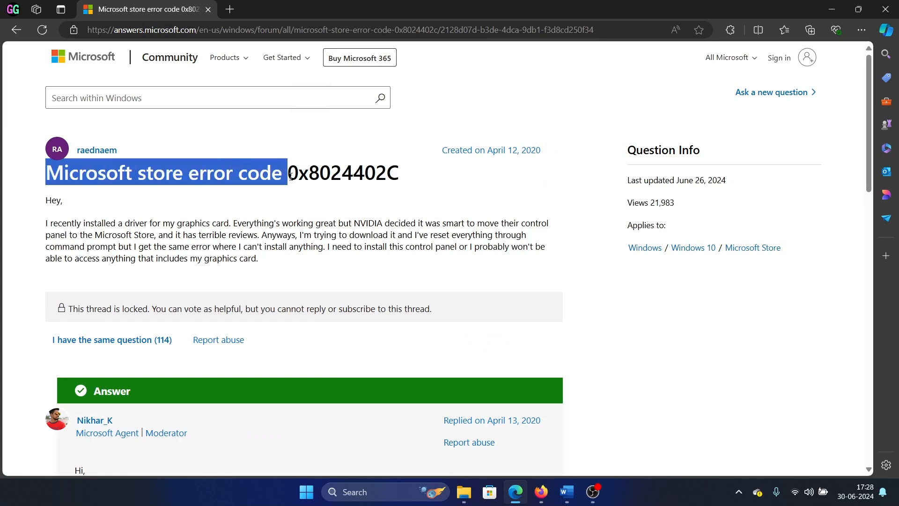
Scroll the 0x8024402C thread down to the moderator's proxy troubleshooting answer
left_click(349, 177)
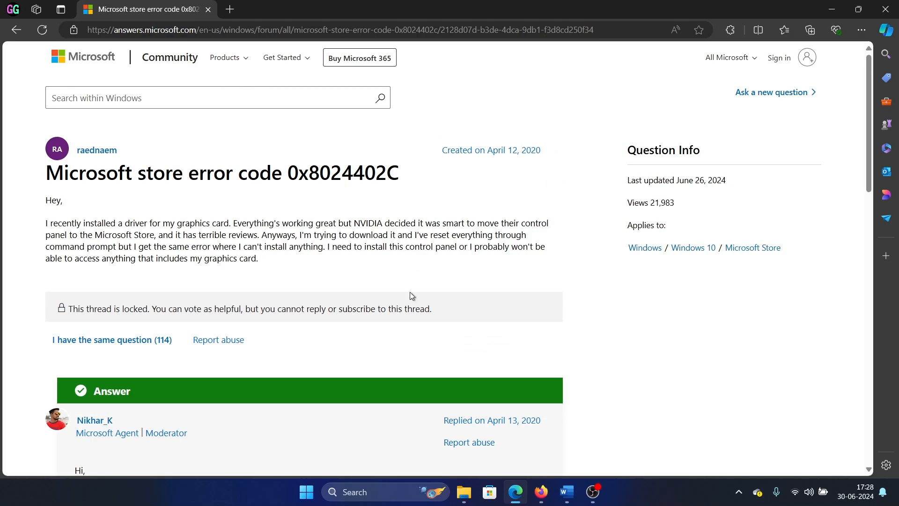
scroll("down", 3)
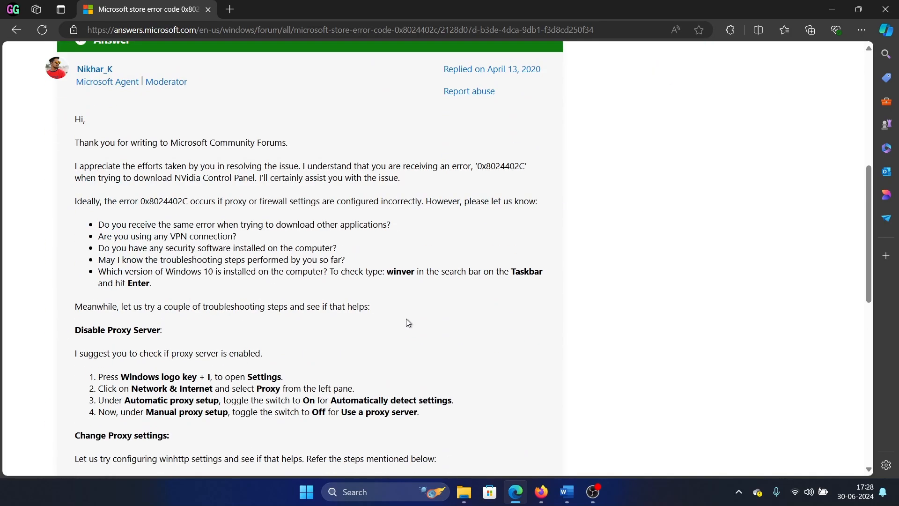
scroll("down", 3)
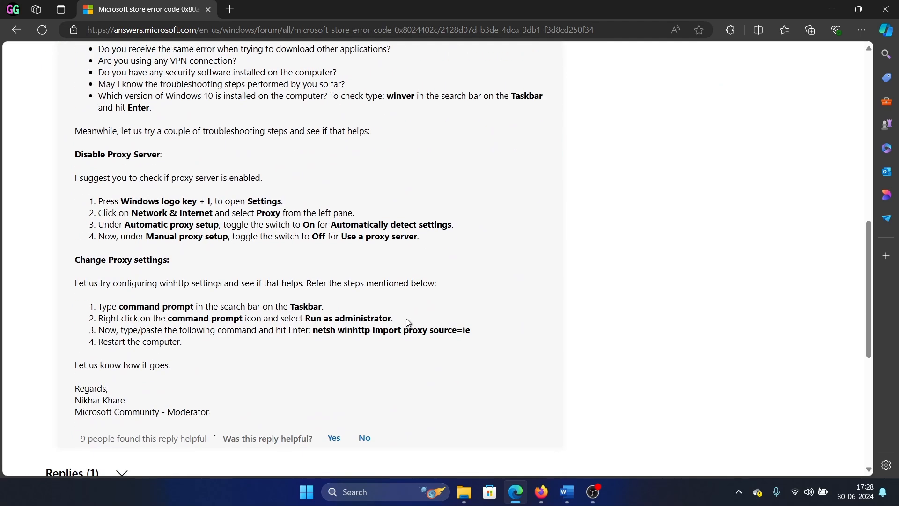
mouse_move(99, 153)
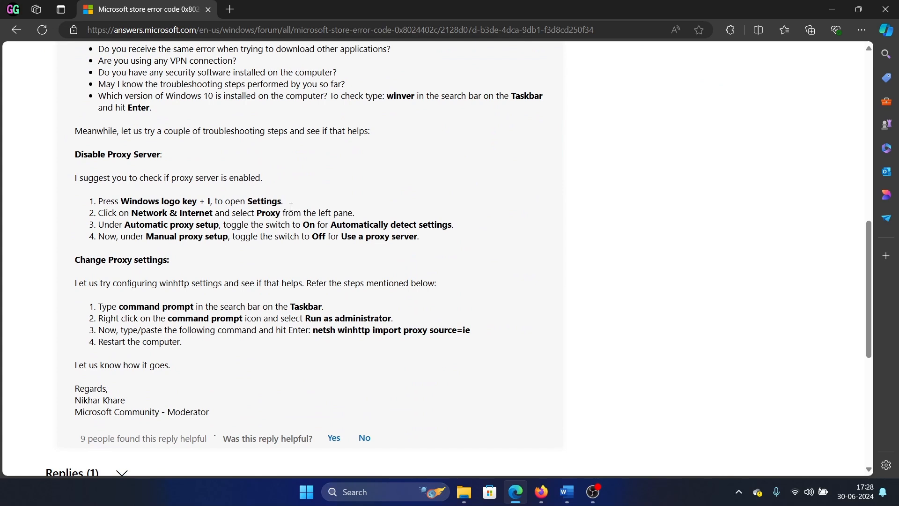
mouse_move(381, 225)
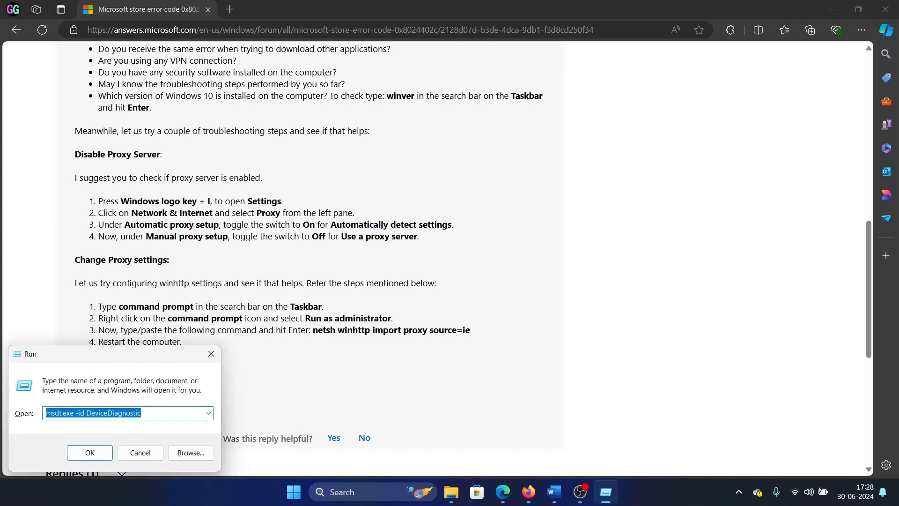
Run inetcpl.cpl, turn off the LAN proxy server under Connections and confirm the LAN settings
type("inetcpl.cpl")
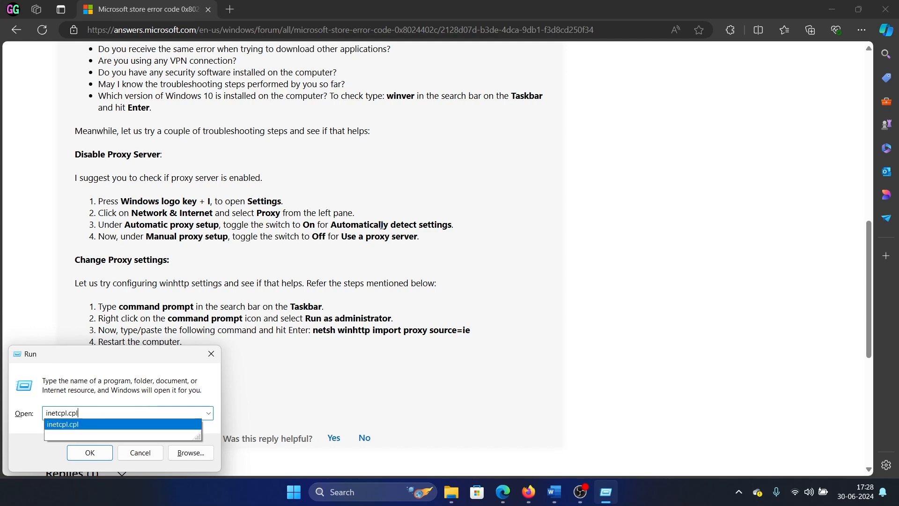
left_click(90, 452)
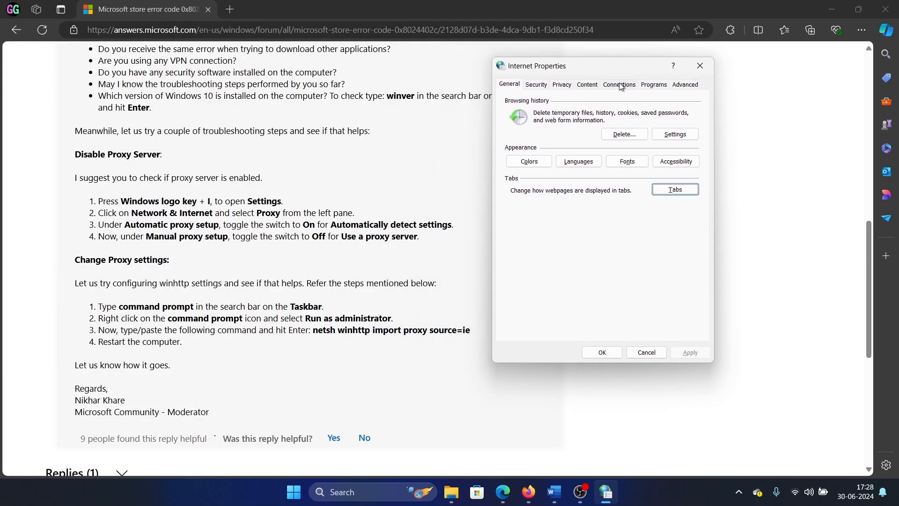
left_click(673, 289)
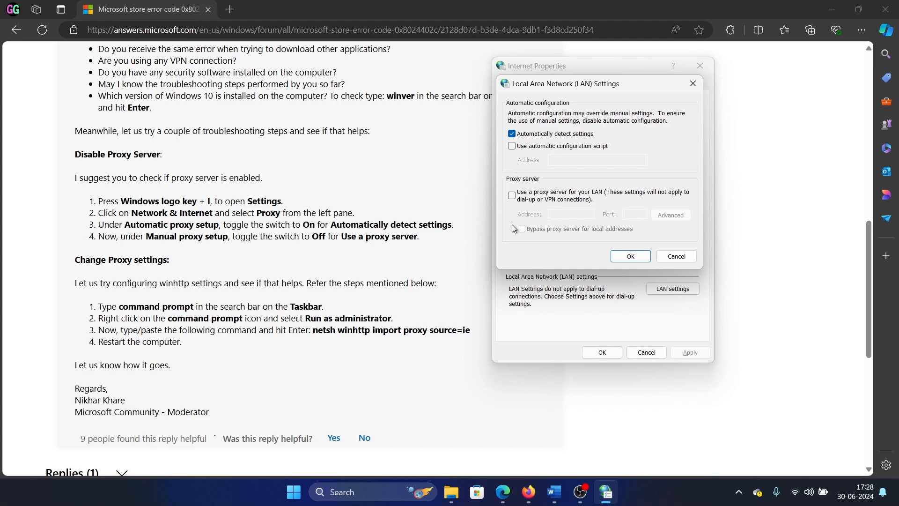
left_click(629, 256)
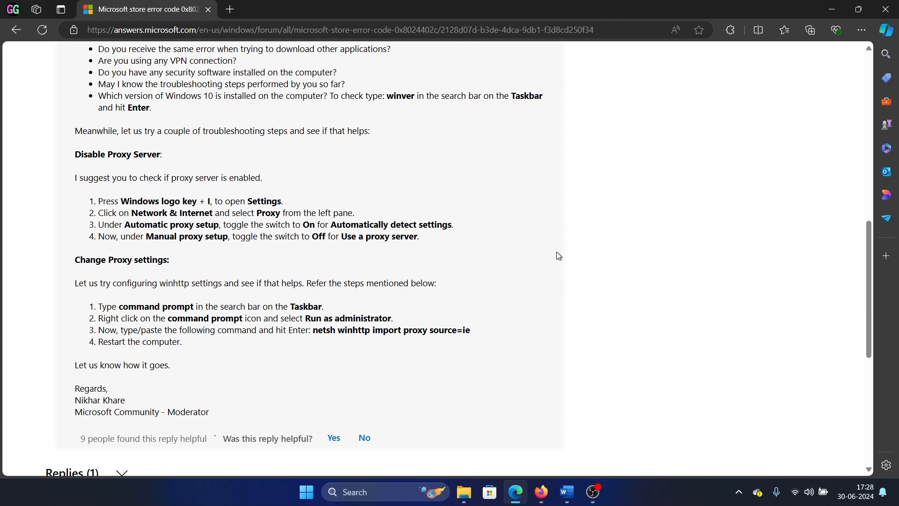
mouse_move(317, 333)
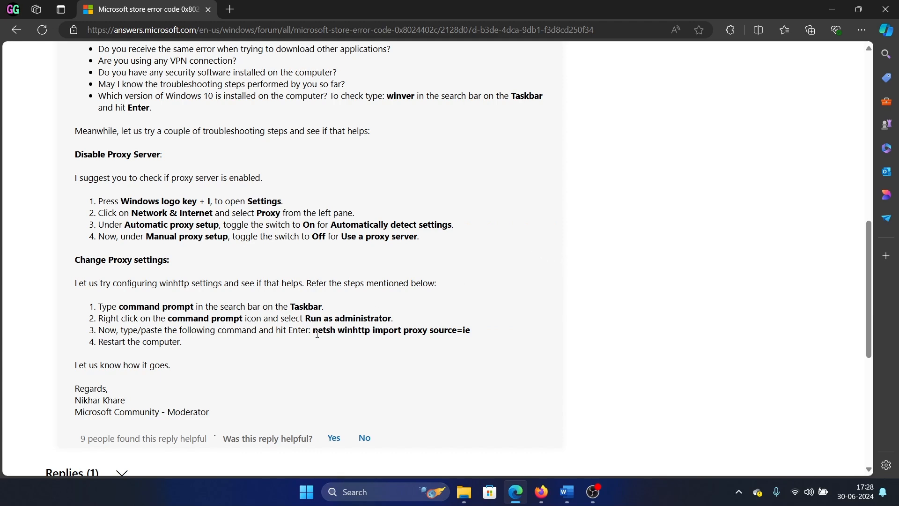
Select the 'netsh winhttp import proxy source=ie' command in the answer for copying
left_click_drag(314, 330, 471, 330)
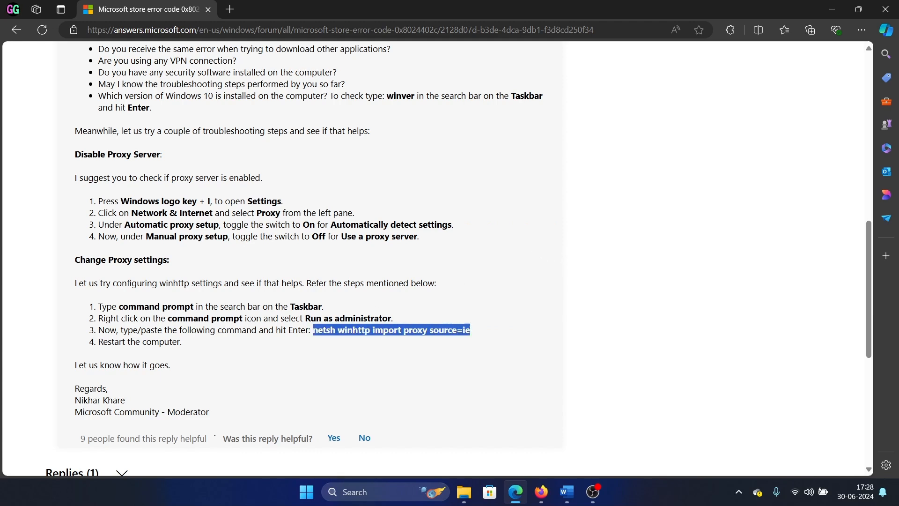
mouse_move(497, 91)
type("command Prompt")
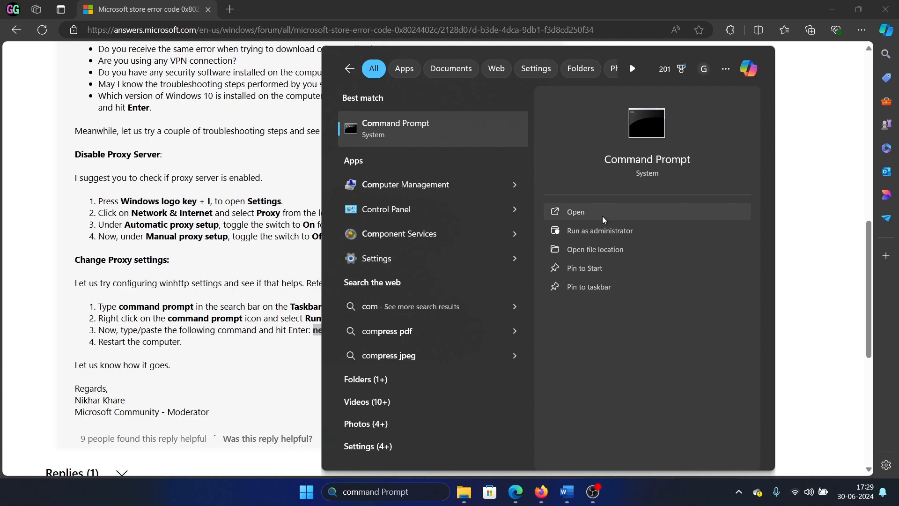
Run 'netsh winhttp import proxy source=ie' in an administrator Command Prompt, then return to the forum
left_click(599, 231)
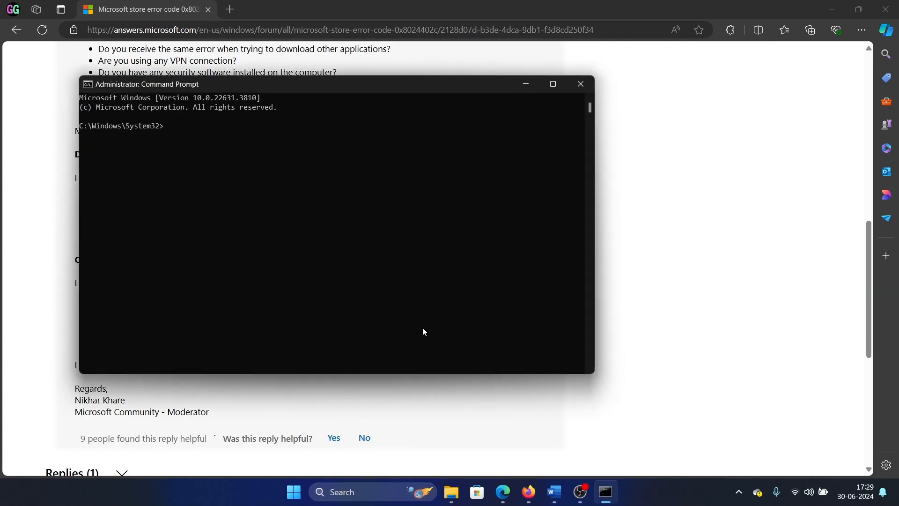
type("netsh winhttp import proxy source=ie")
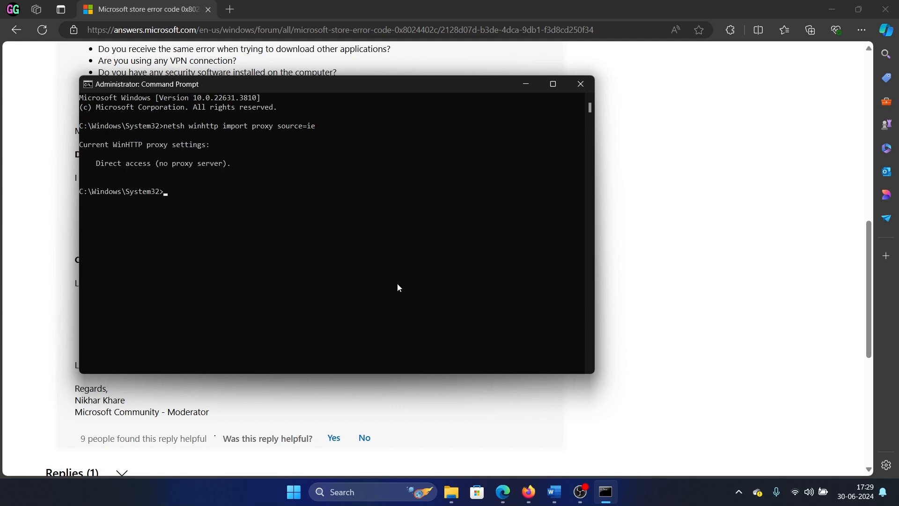
mouse_move(124, 163)
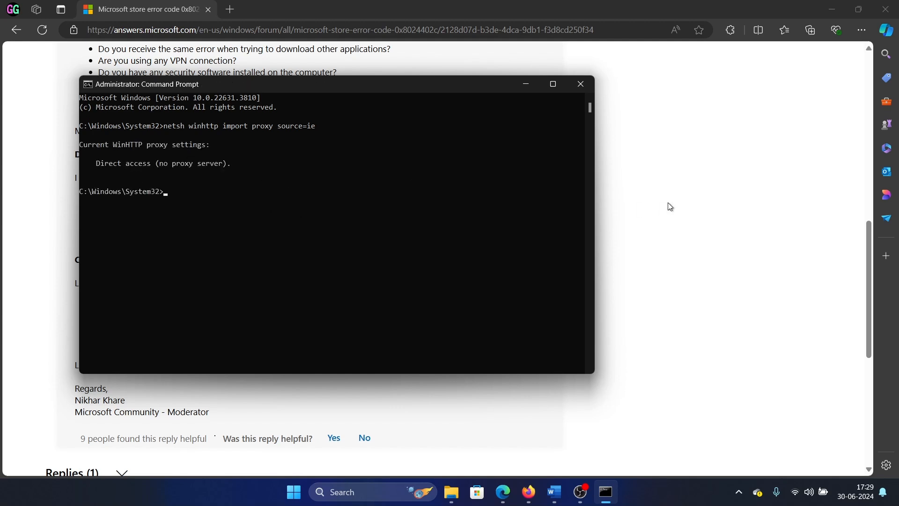
left_click(580, 83)
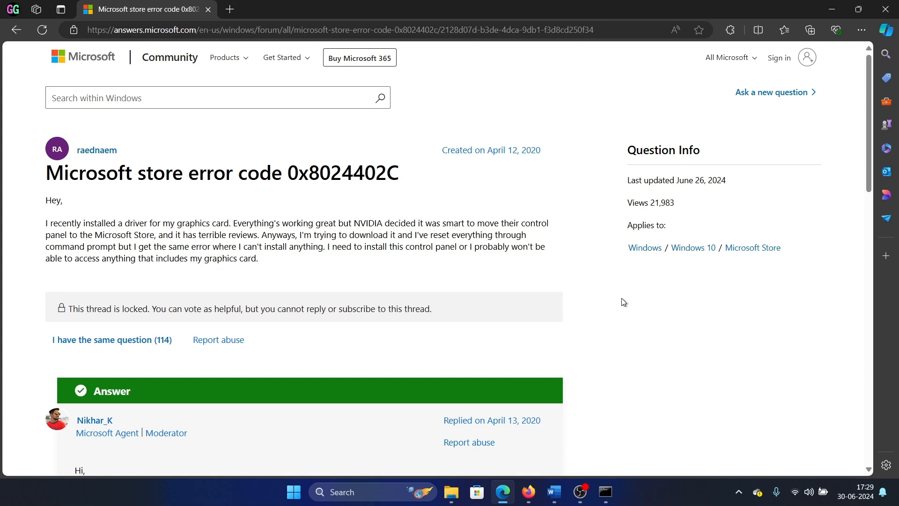
mouse_move(619, 302)
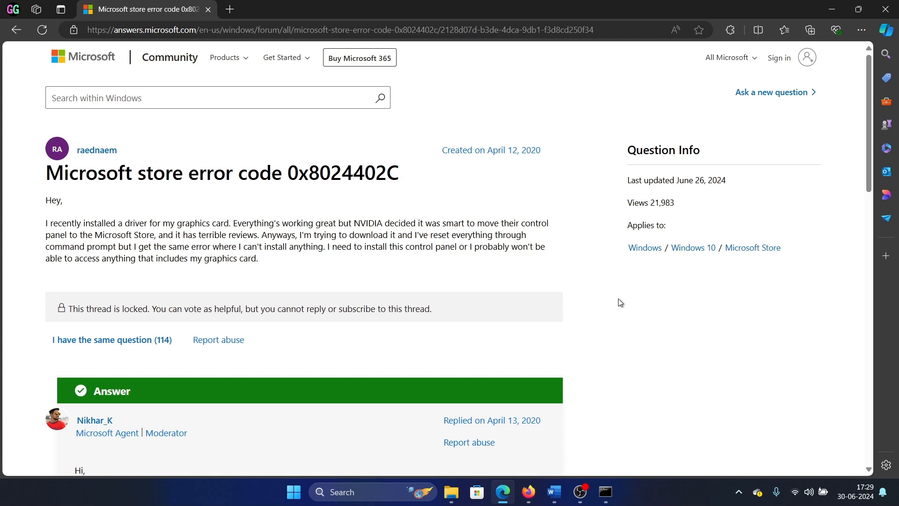